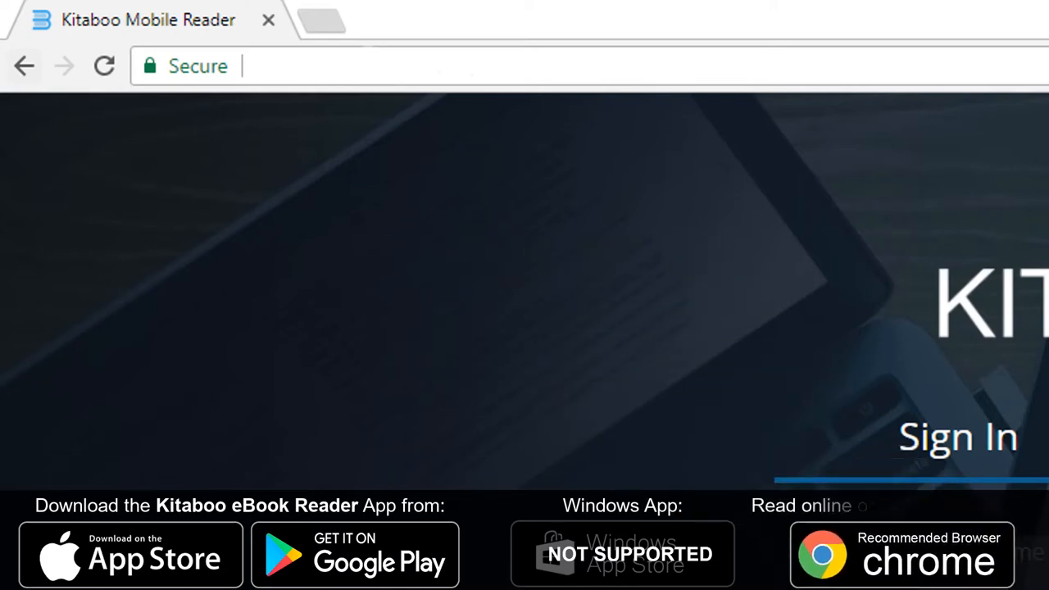
# Go to read.kitaboo.com in Chrome to load the Kitaboo online reader.
pyautogui.write('read.kitaboo.com')
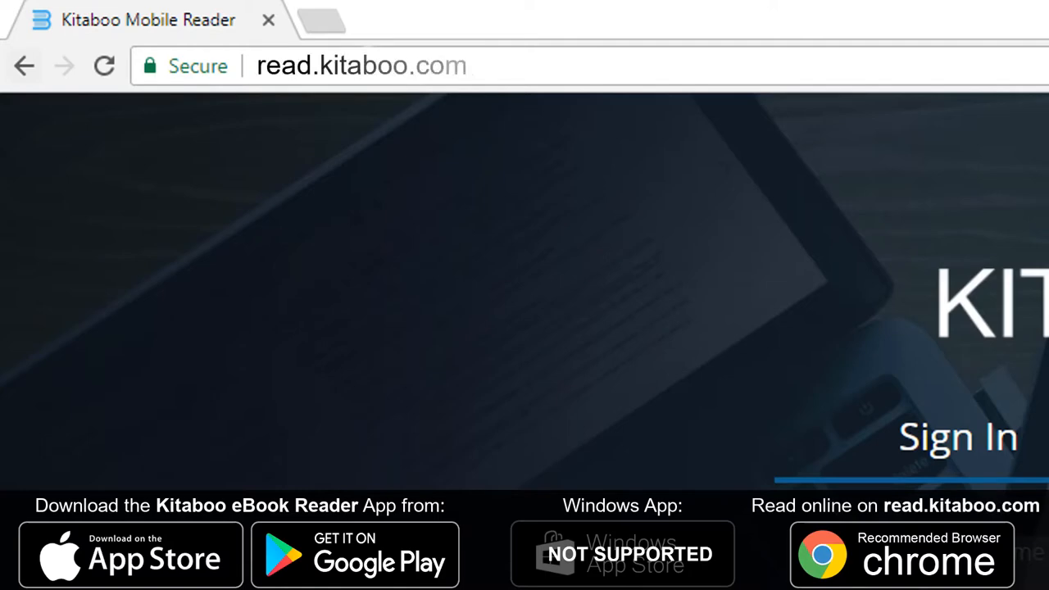
pyautogui.click(954, 436)
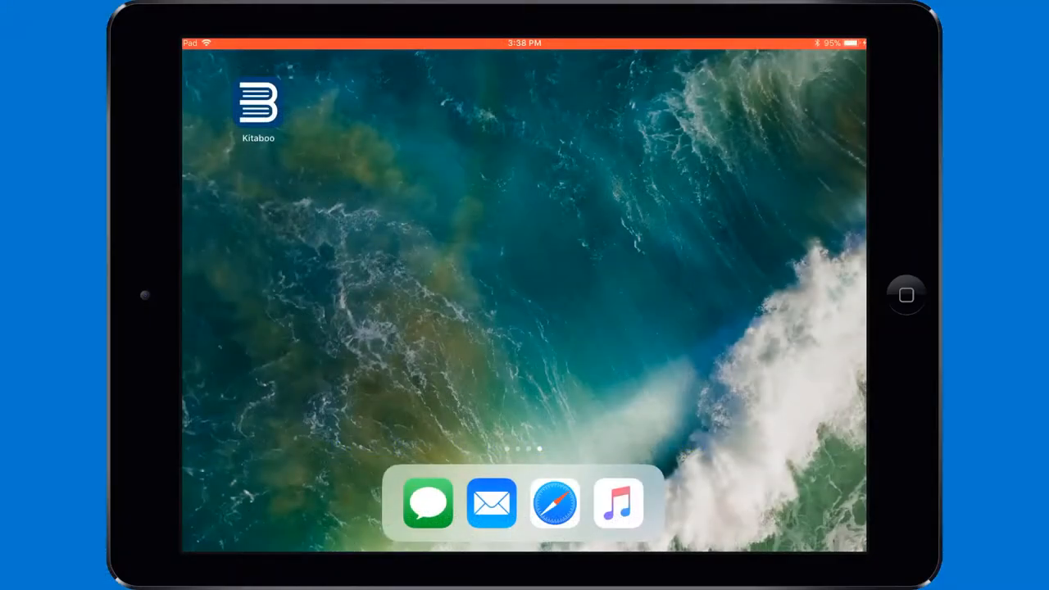
pyautogui.click(259, 97)
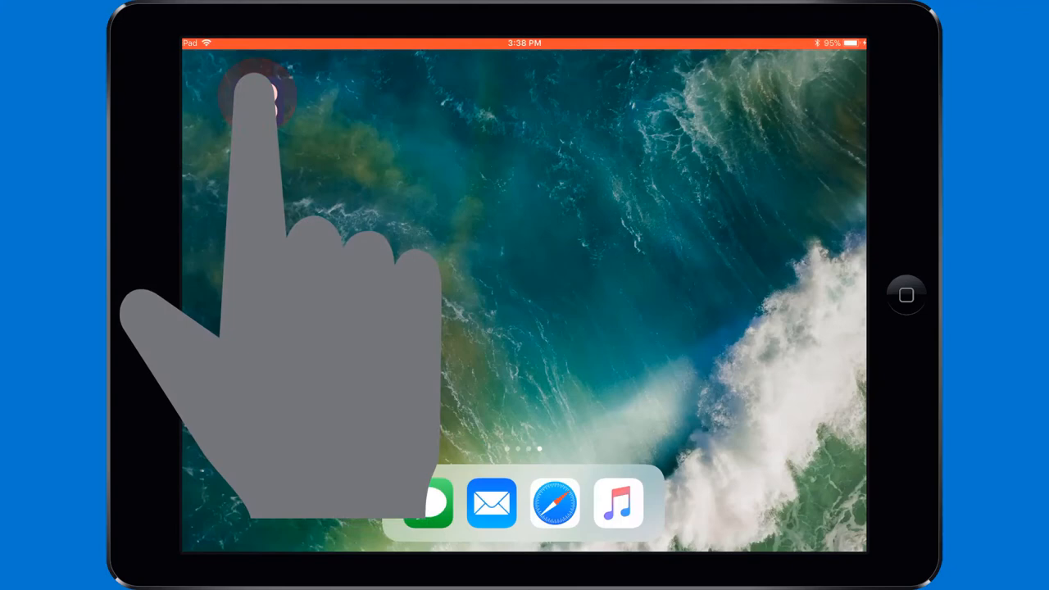
pyautogui.click(263, 90)
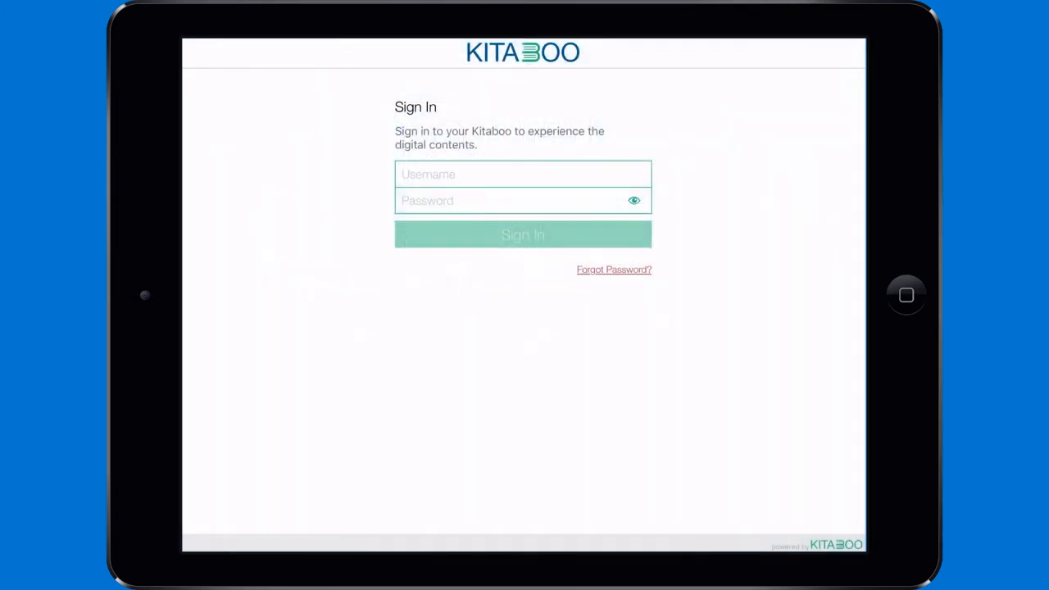
pyautogui.write('student1@yourcompanyname.com')
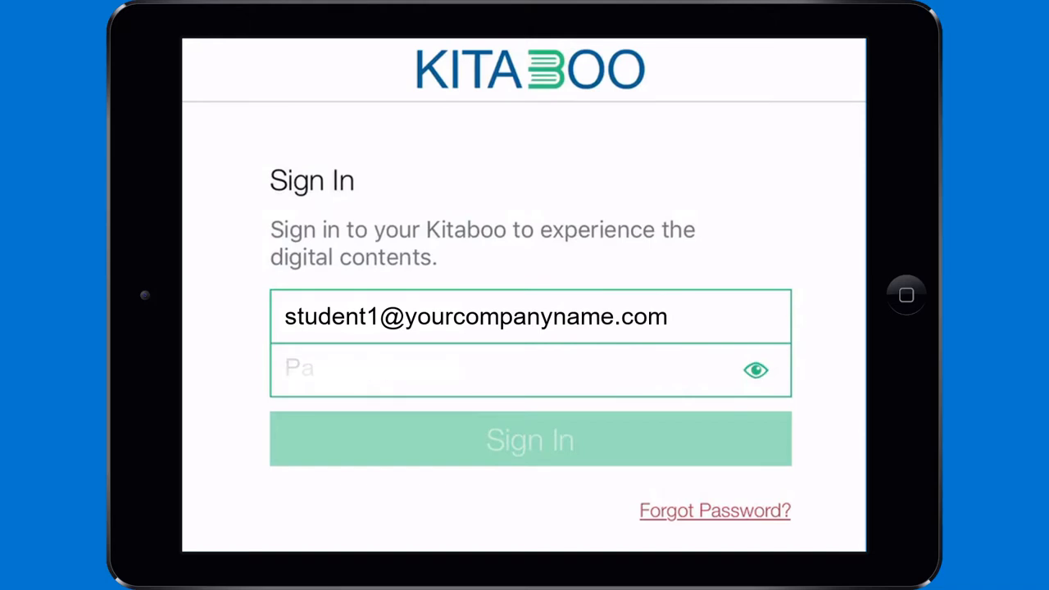
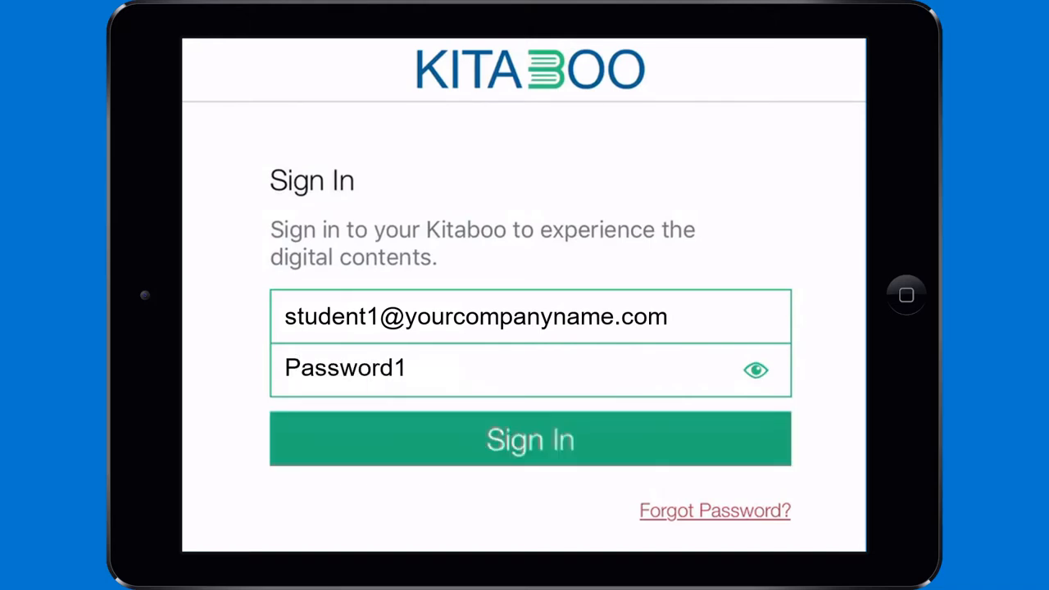
pyautogui.click(531, 439)
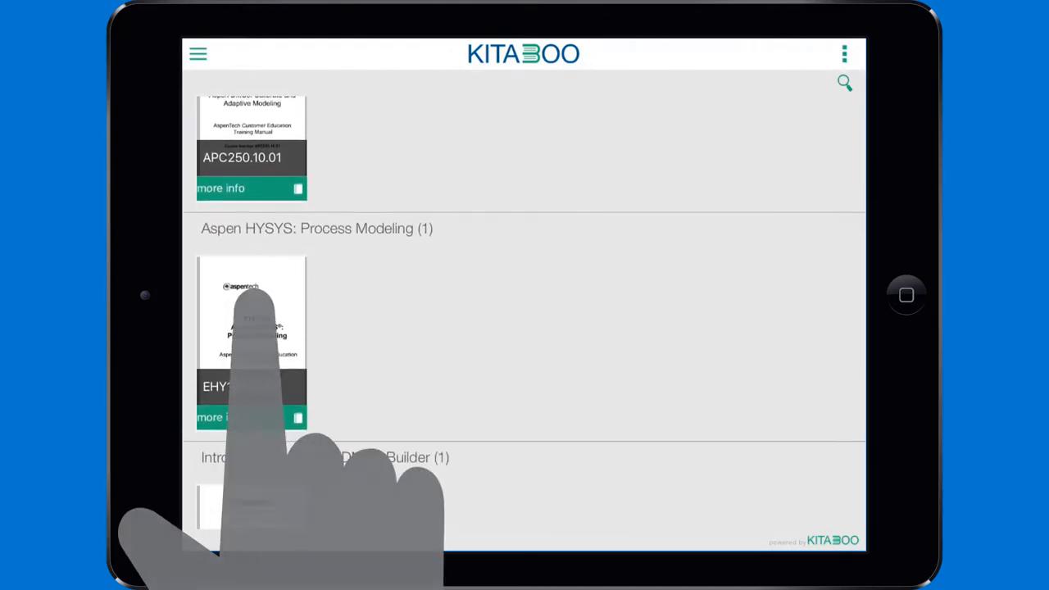
# Open the Aspen HYSYS: Process Modeling book from the library.
pyautogui.click(251, 327)
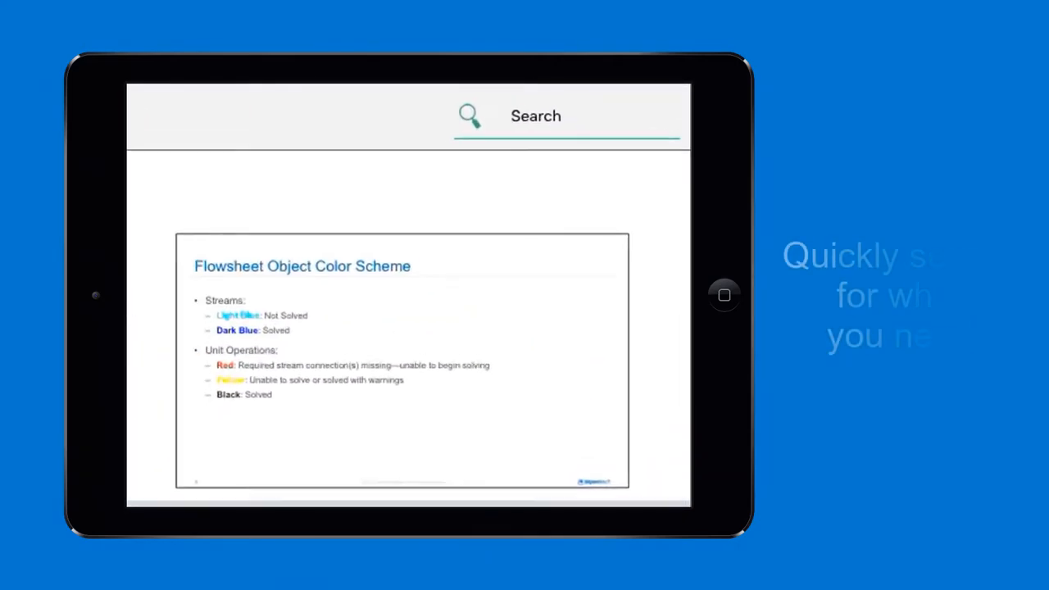
# Search the book for 'propane' to show the Propane Refrigeration Loop Workshop pages.
pyautogui.write('propane')
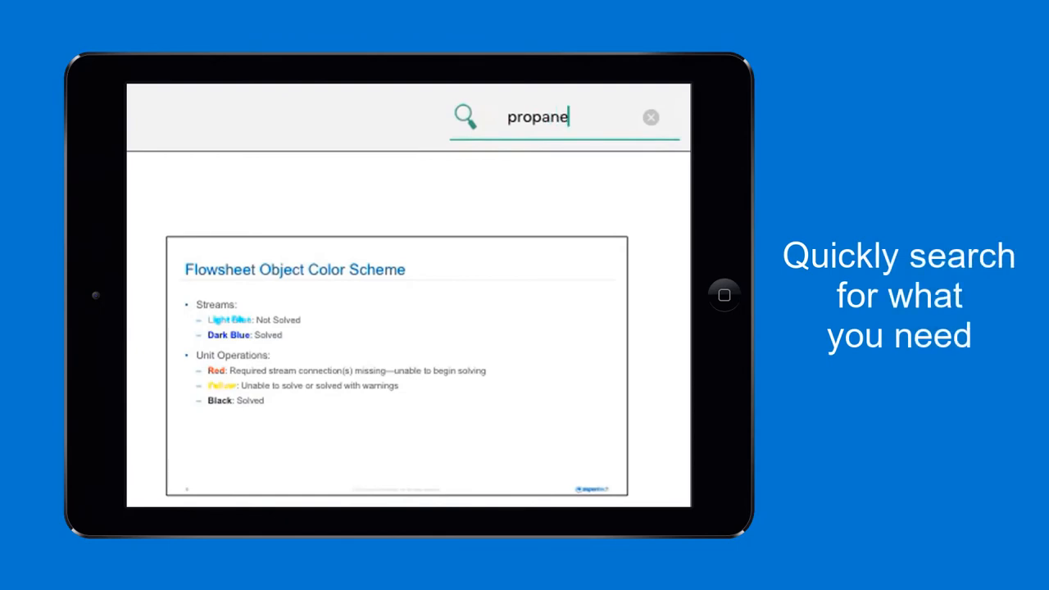
pyautogui.press('Enter')
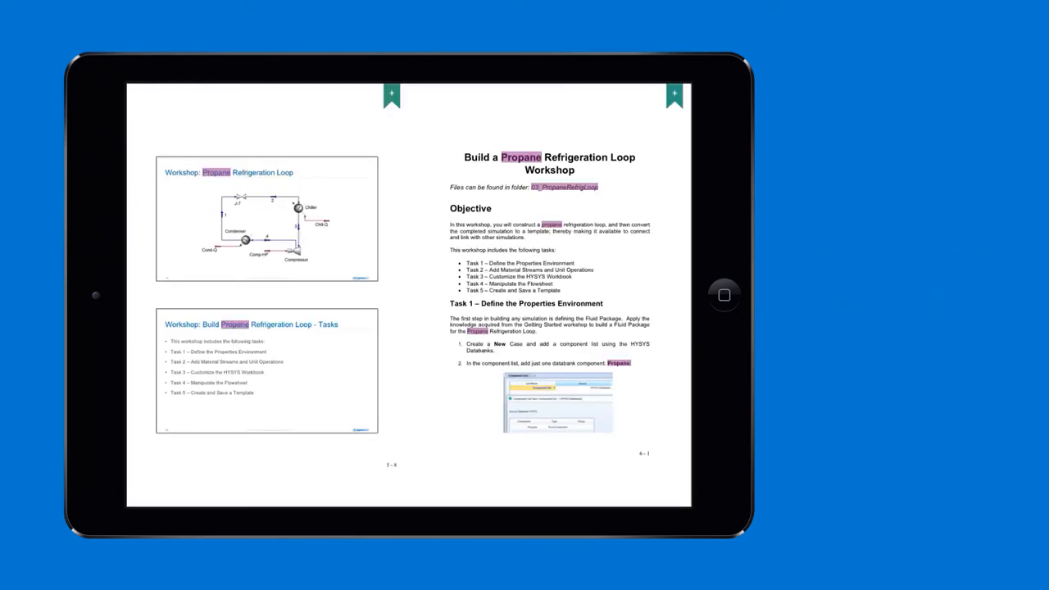
# Browse the Contents and Resources lists, then go to the Component Lists pages.
pyautogui.click(194, 102)
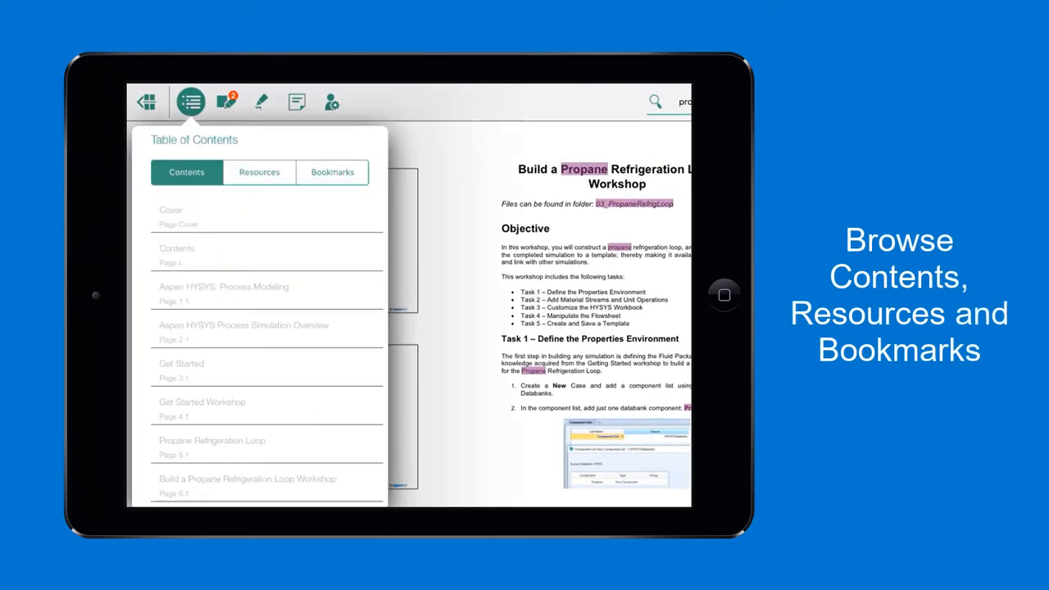
pyautogui.scroll(-3)
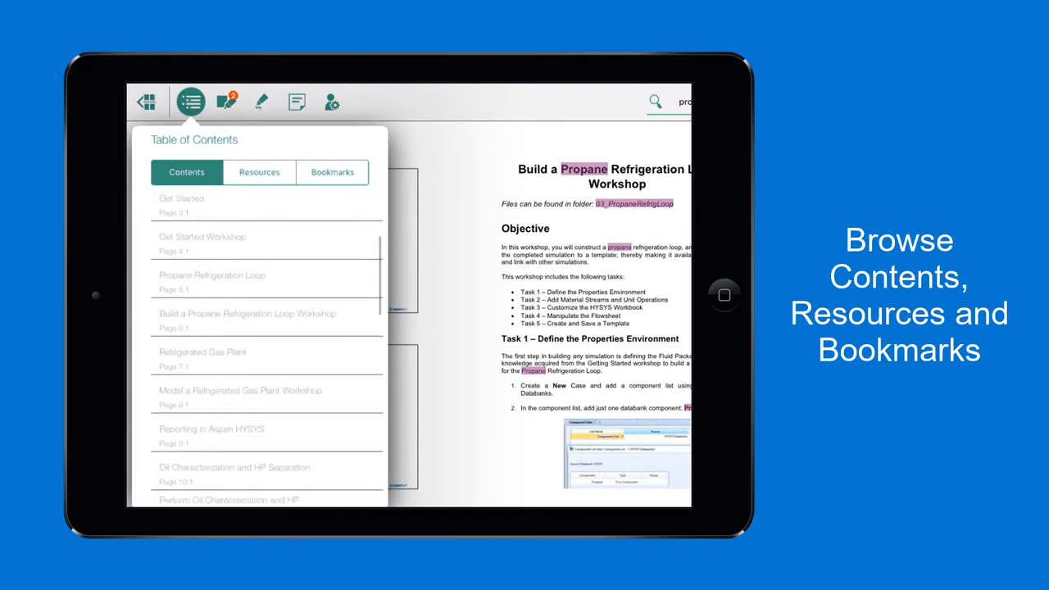
pyautogui.scroll(3)
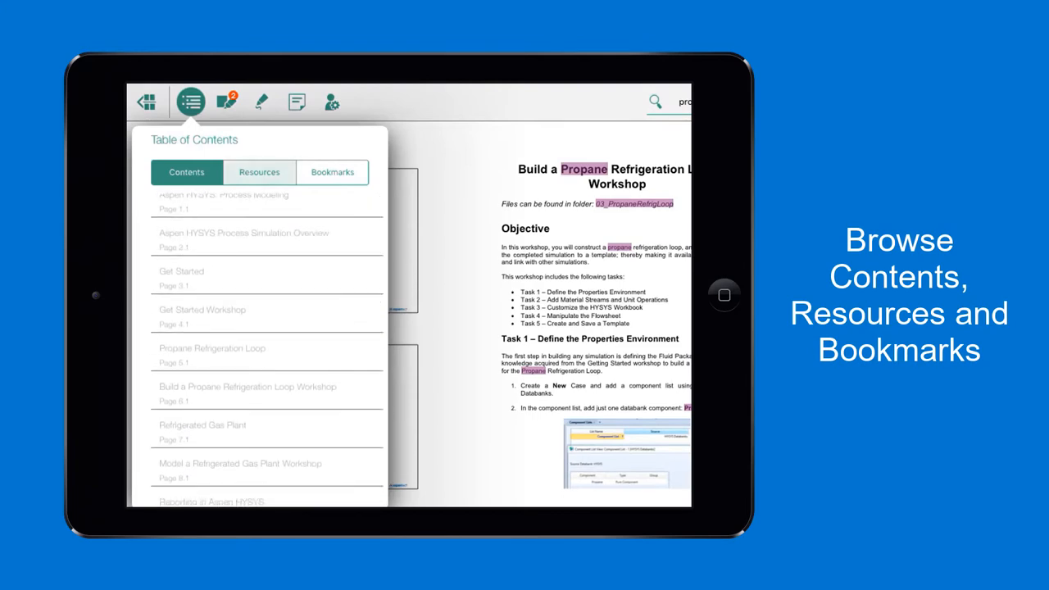
pyautogui.click(259, 172)
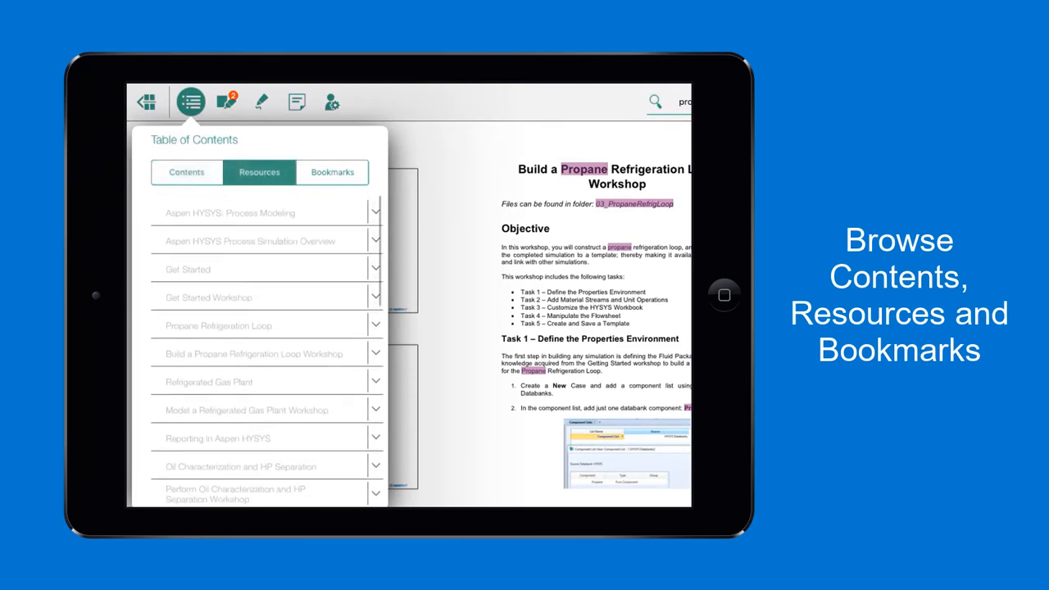
pyautogui.click(331, 172)
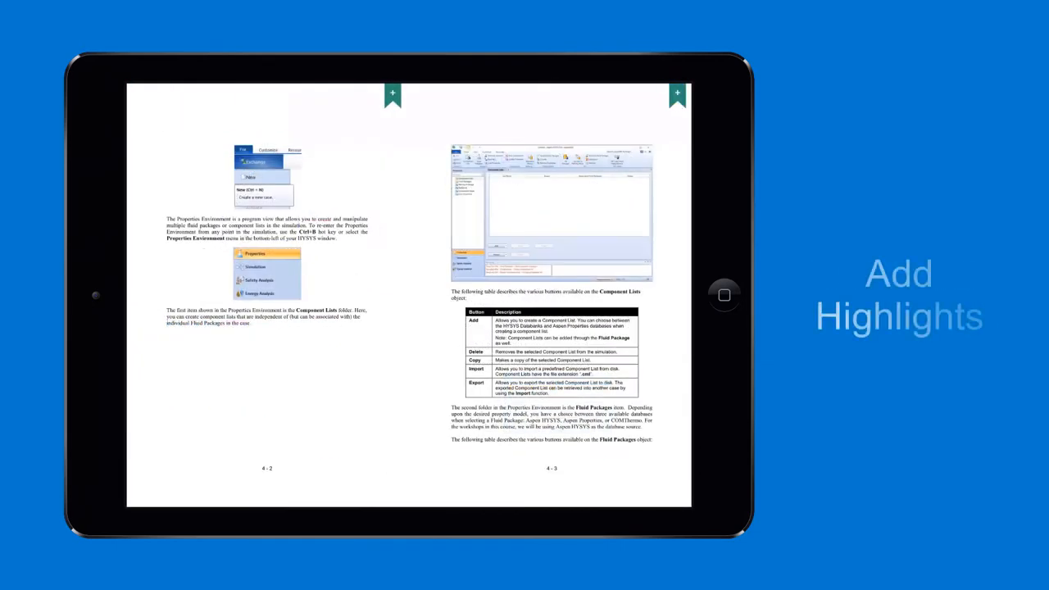
# Highlight the Delete row description, remove it, and reach the Rate a Heat Exchanger Workshop pages.
pyautogui.click(275, 275)
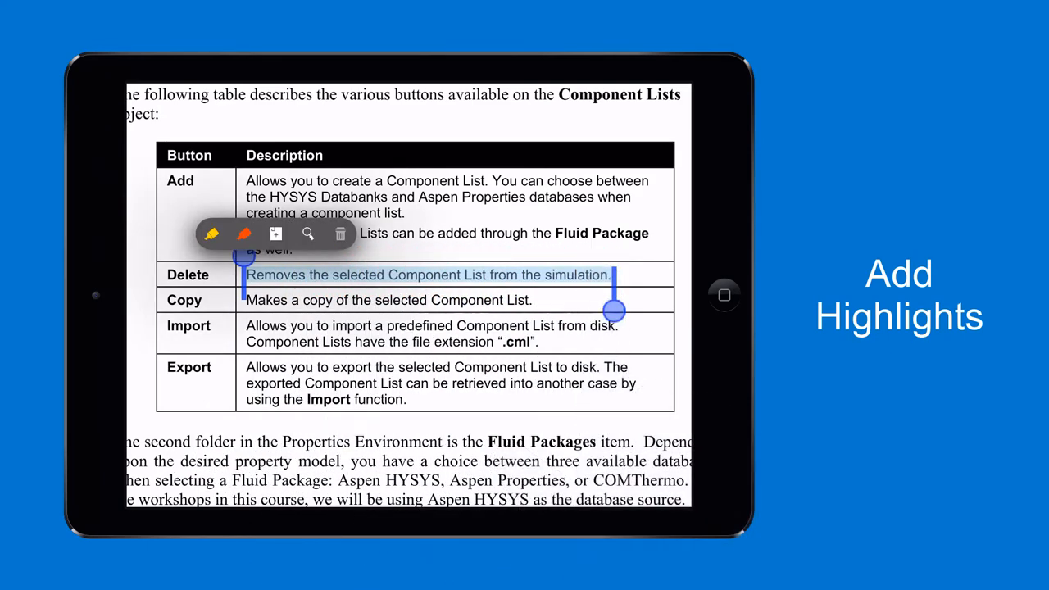
pyautogui.click(211, 233)
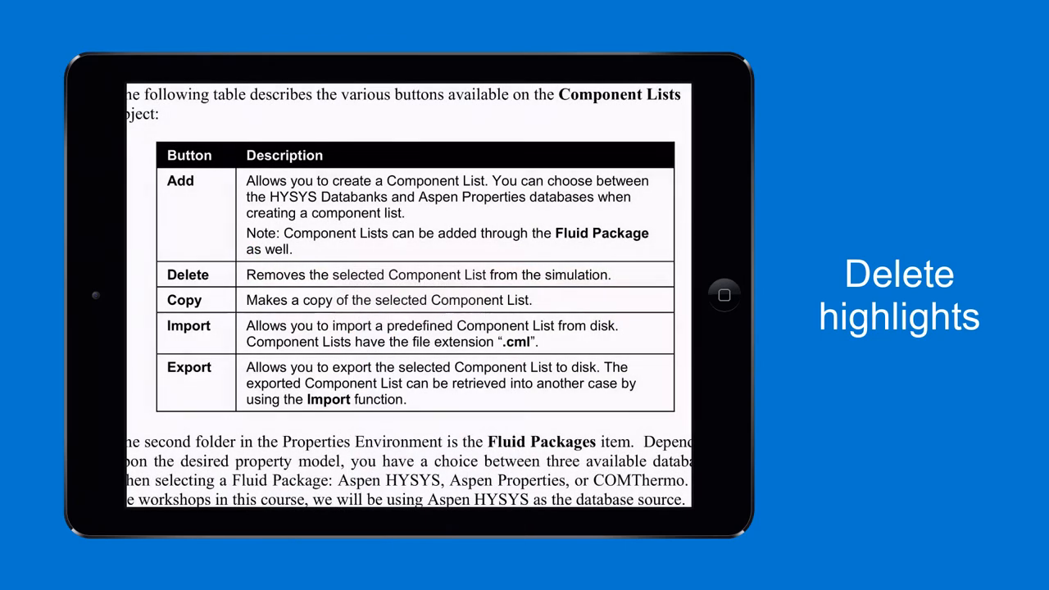
pyautogui.click(278, 99)
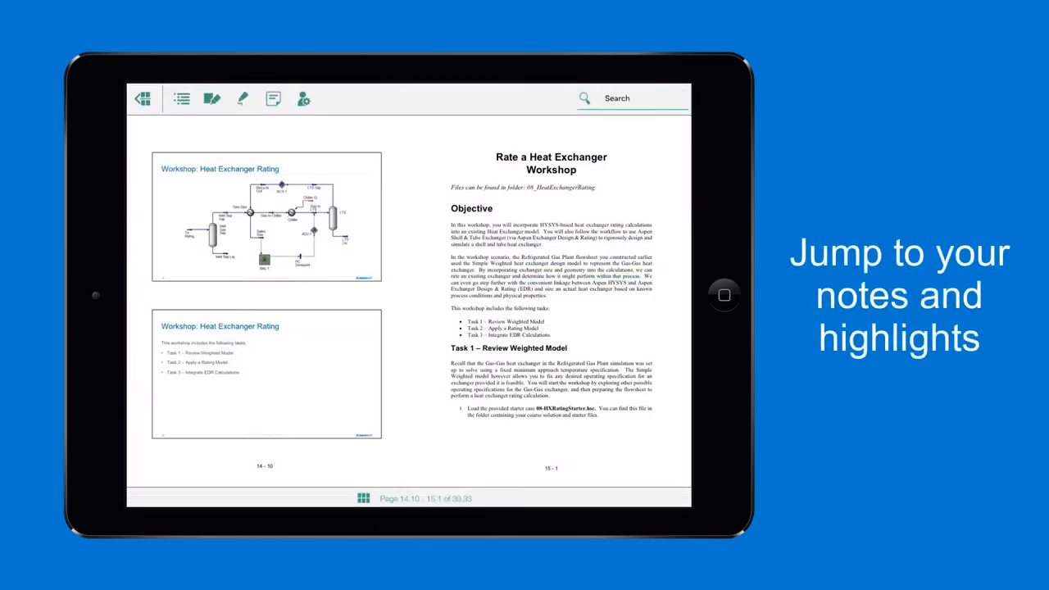
# From My Data highlights, jump to the Component Lists highlight and enlarge the N2 search screenshot.
pyautogui.click(214, 100)
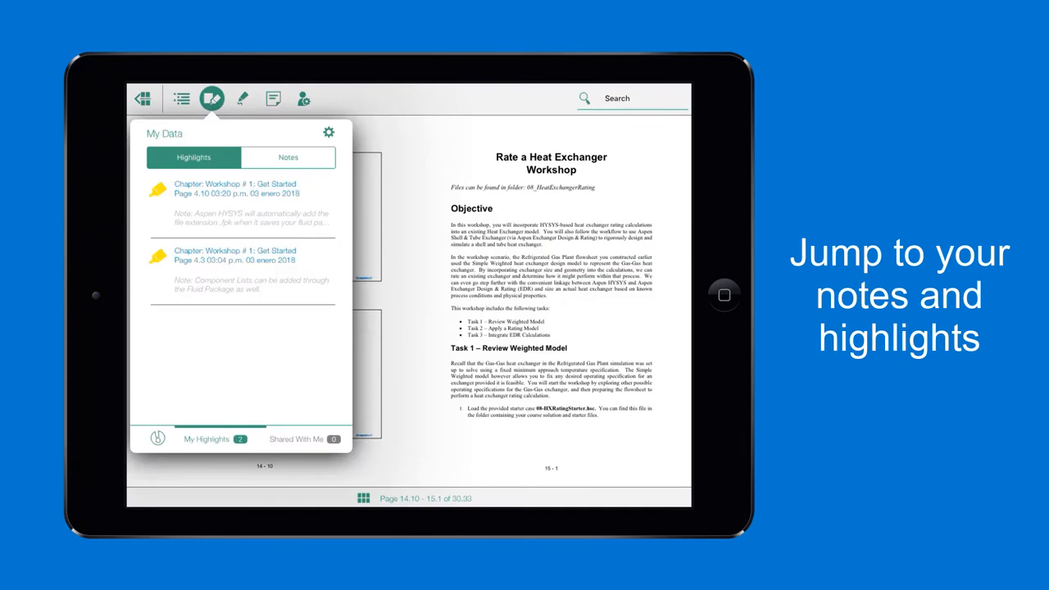
pyautogui.click(288, 157)
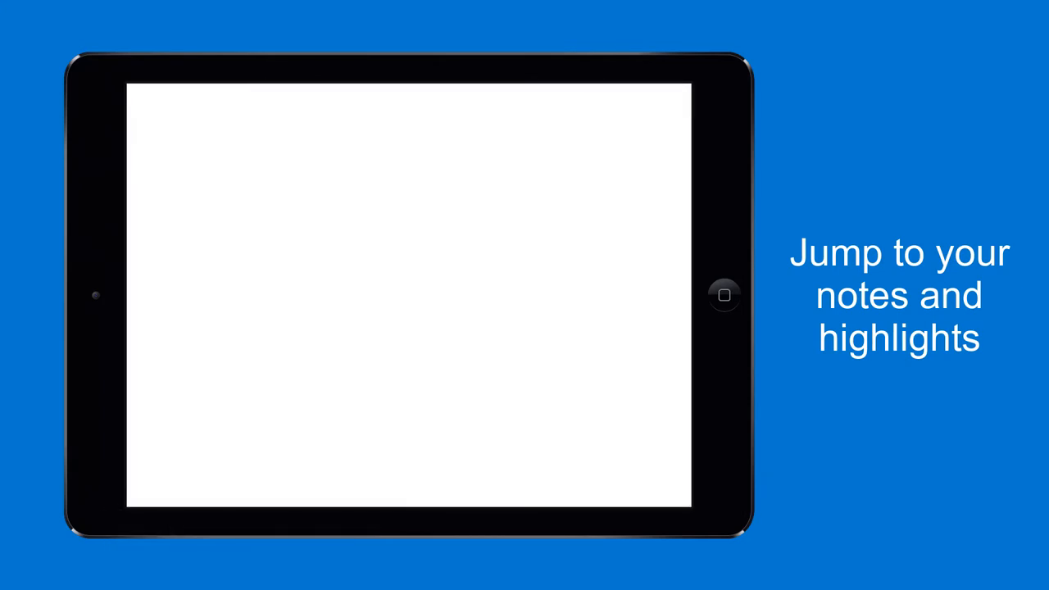
pyautogui.click(413, 410)
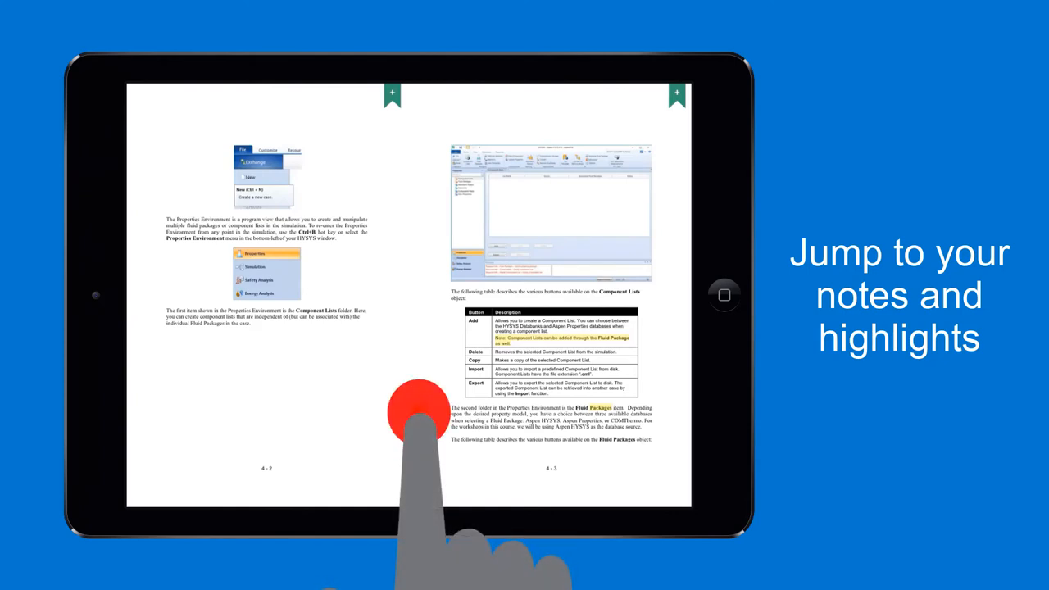
pyautogui.click(411, 410)
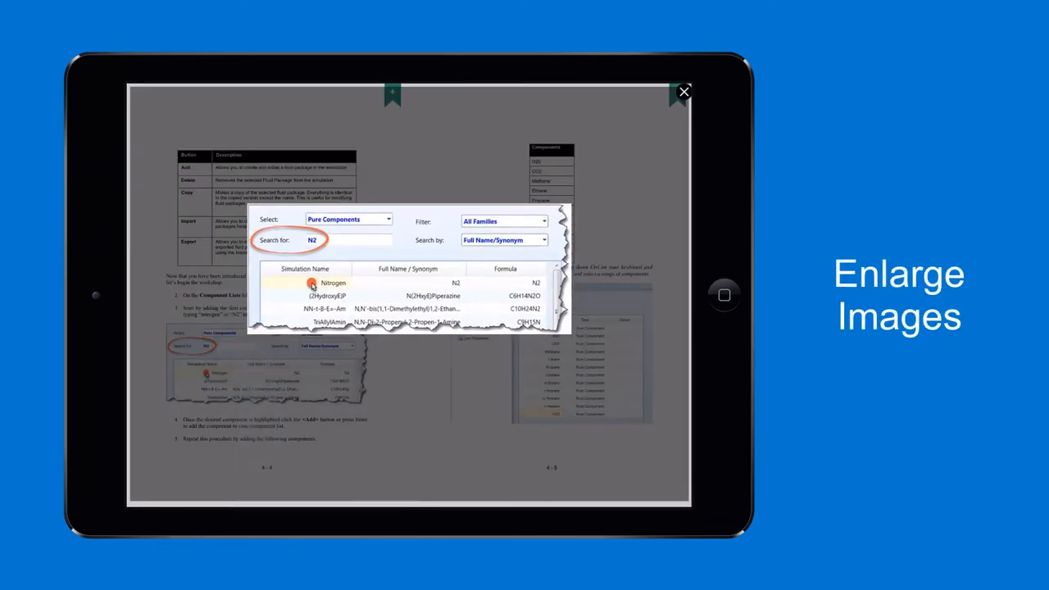
# Close the enlarged screenshot and bring up the Standard Gas Flow quiz question.
pyautogui.click(684, 91)
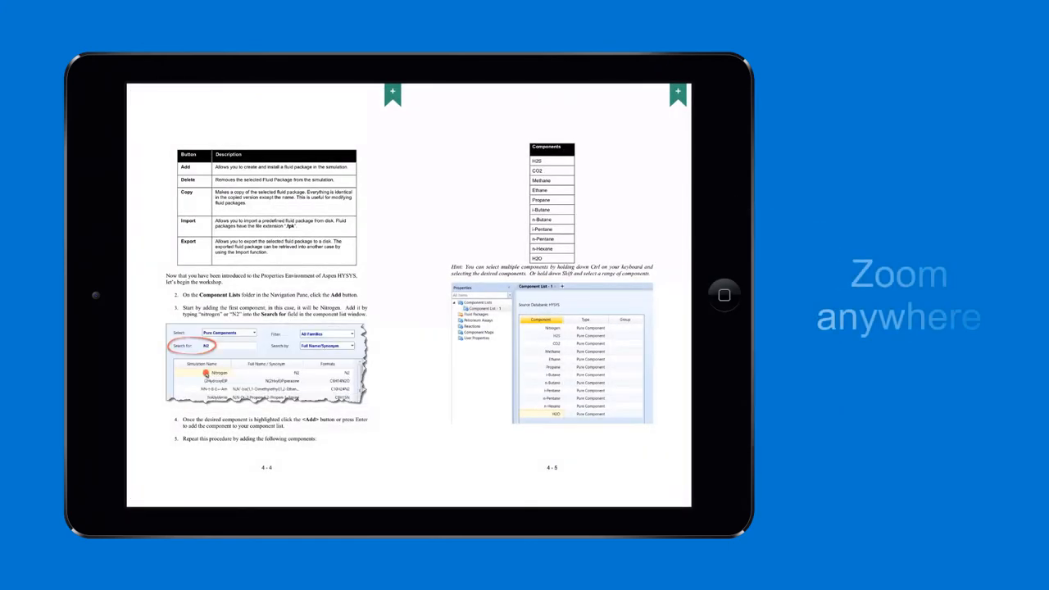
pyautogui.click(336, 132)
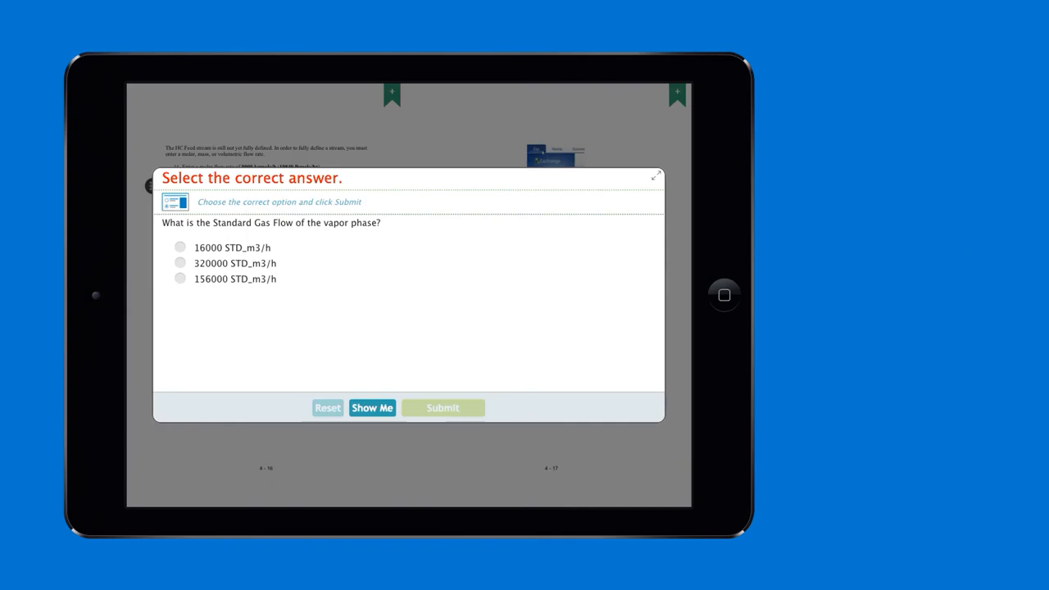
# Play the embedded video, then read the knowledge base article on plotting an envelope on a wet basis.
pyautogui.click(180, 278)
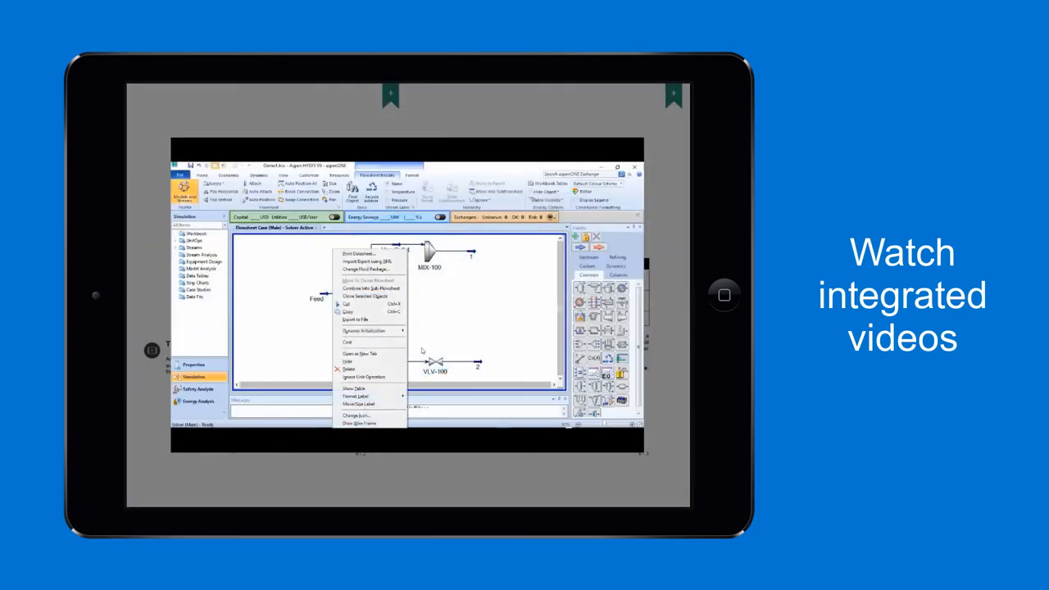
pyautogui.moveTo(361, 386)
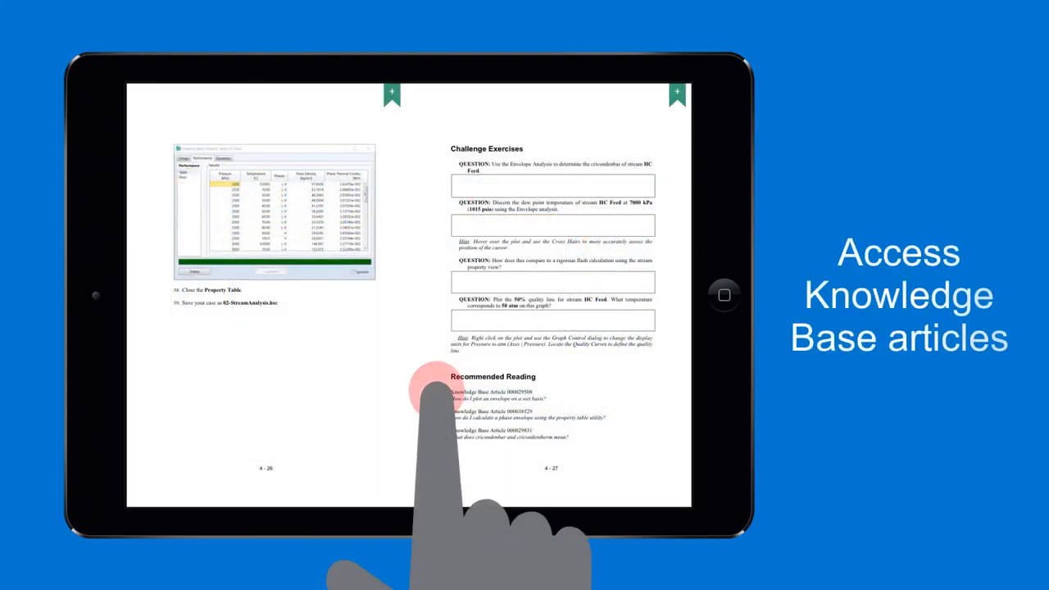
pyautogui.click(505, 398)
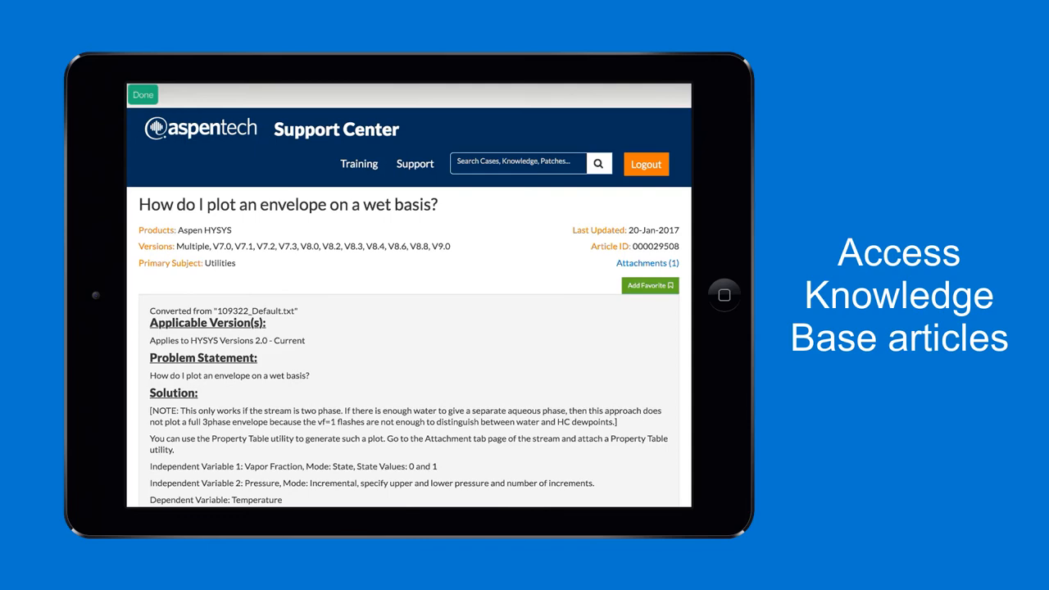
pyautogui.scroll(-3)
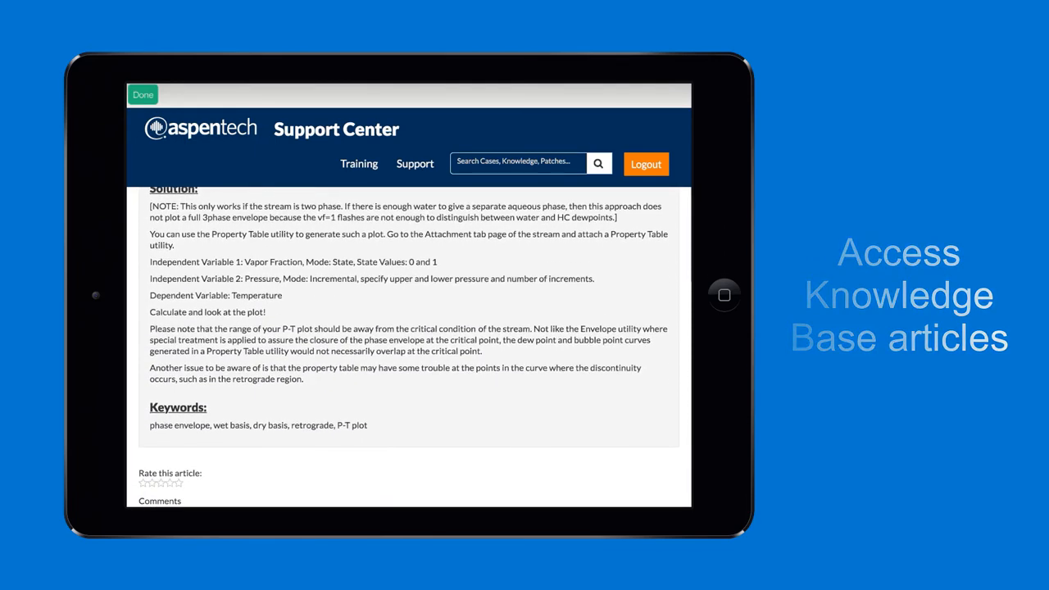